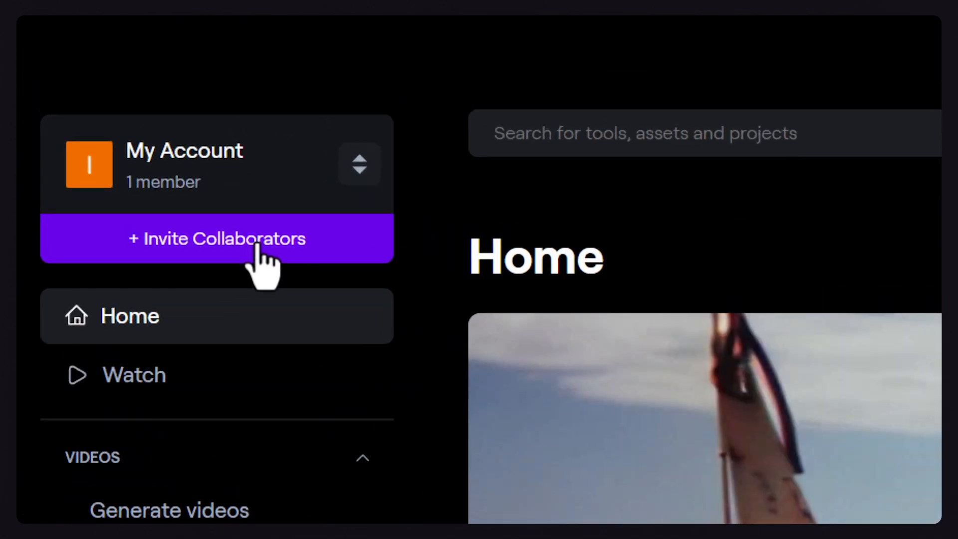
Open the invite form and add three invitee emails with the 'can view' role
left_click(217, 238)
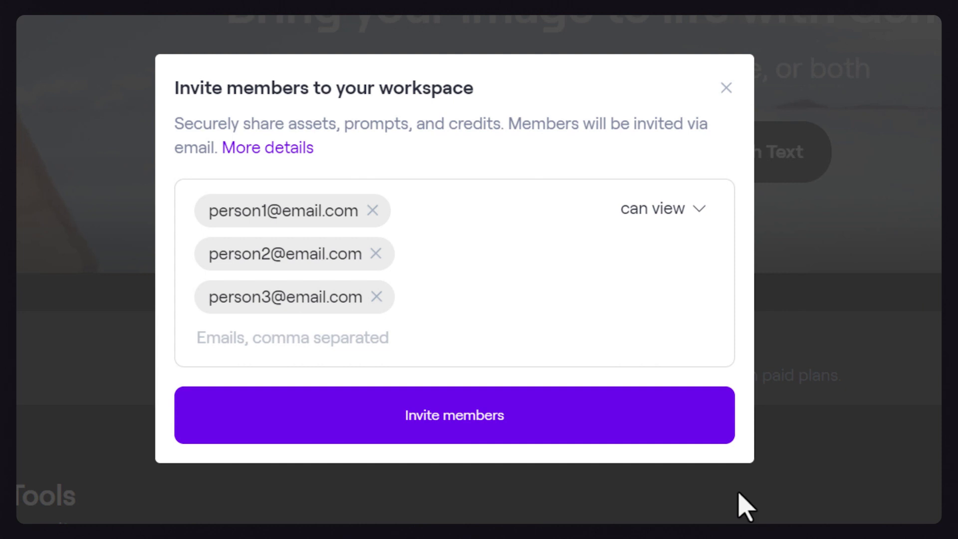
left_click(660, 209)
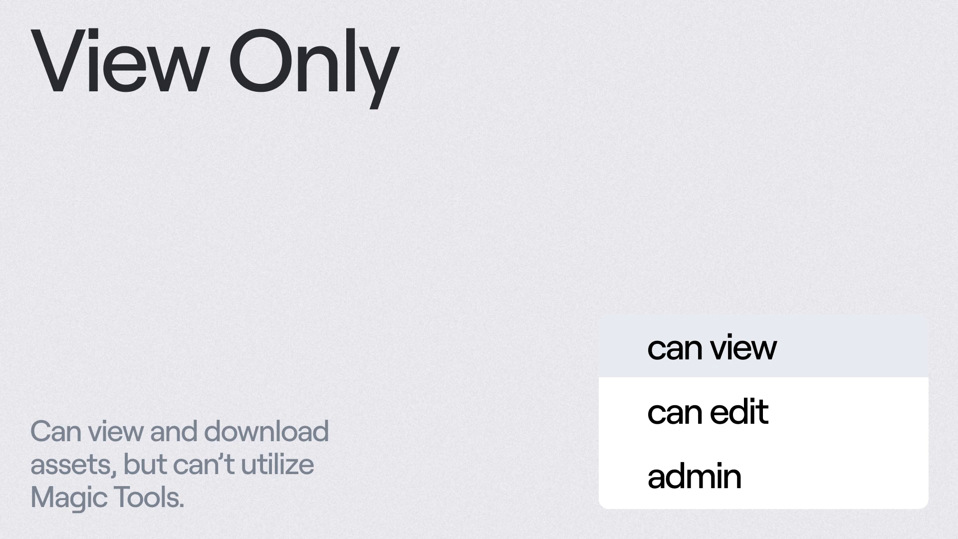
Open Workspace Settings from the profile avatar menu to edit the workspace name
left_click(709, 413)
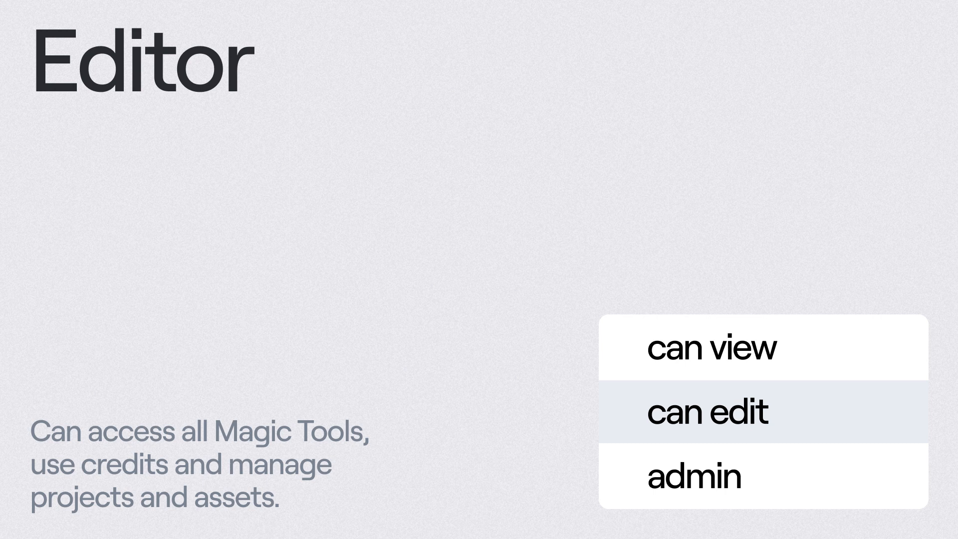
left_click(694, 477)
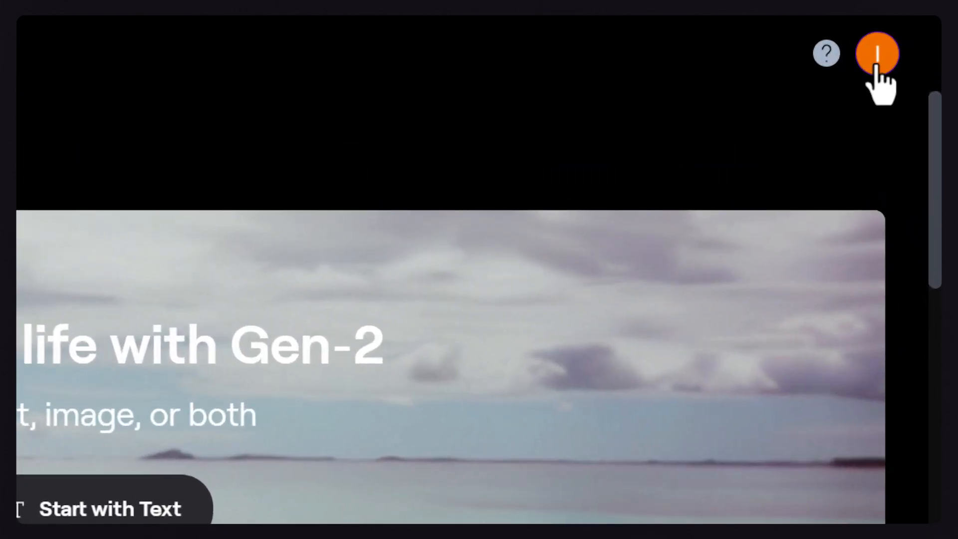
left_click(876, 54)
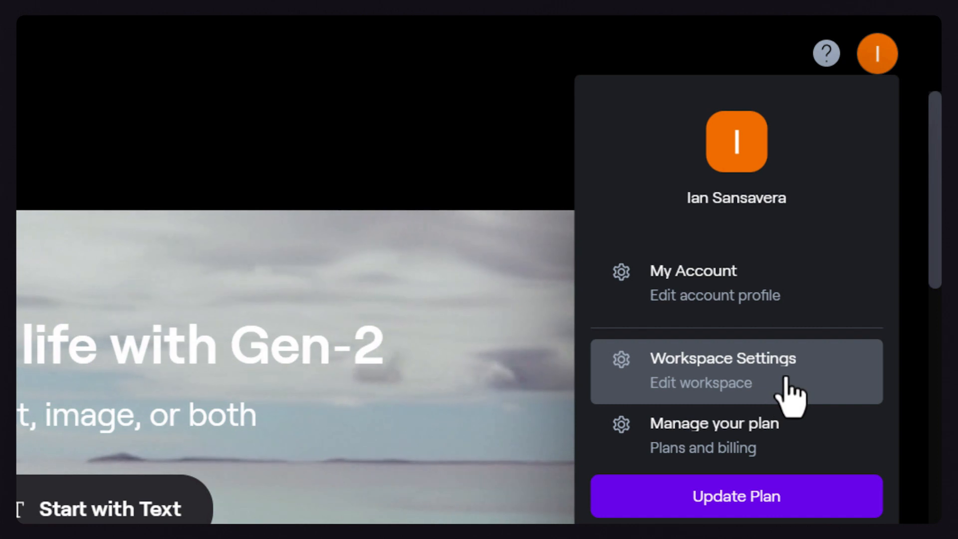
left_click(723, 358)
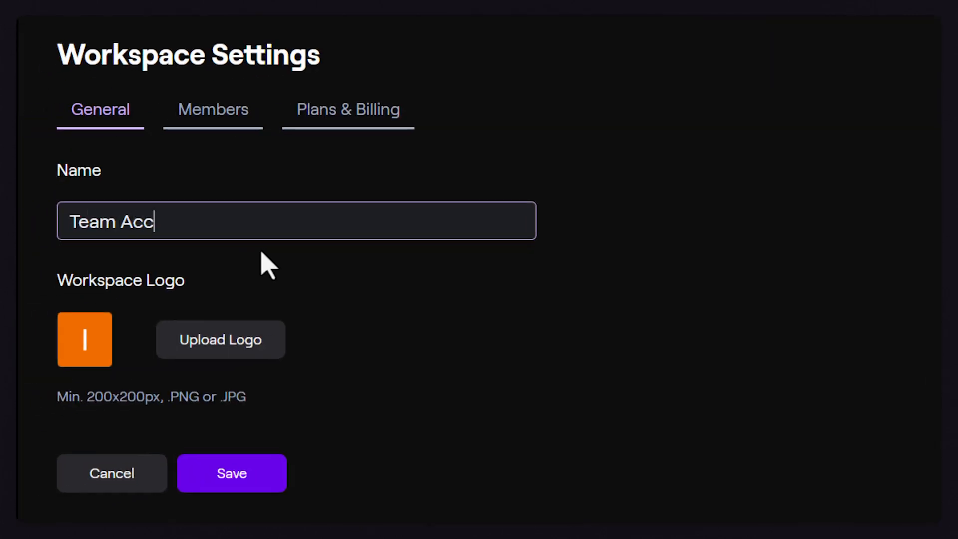